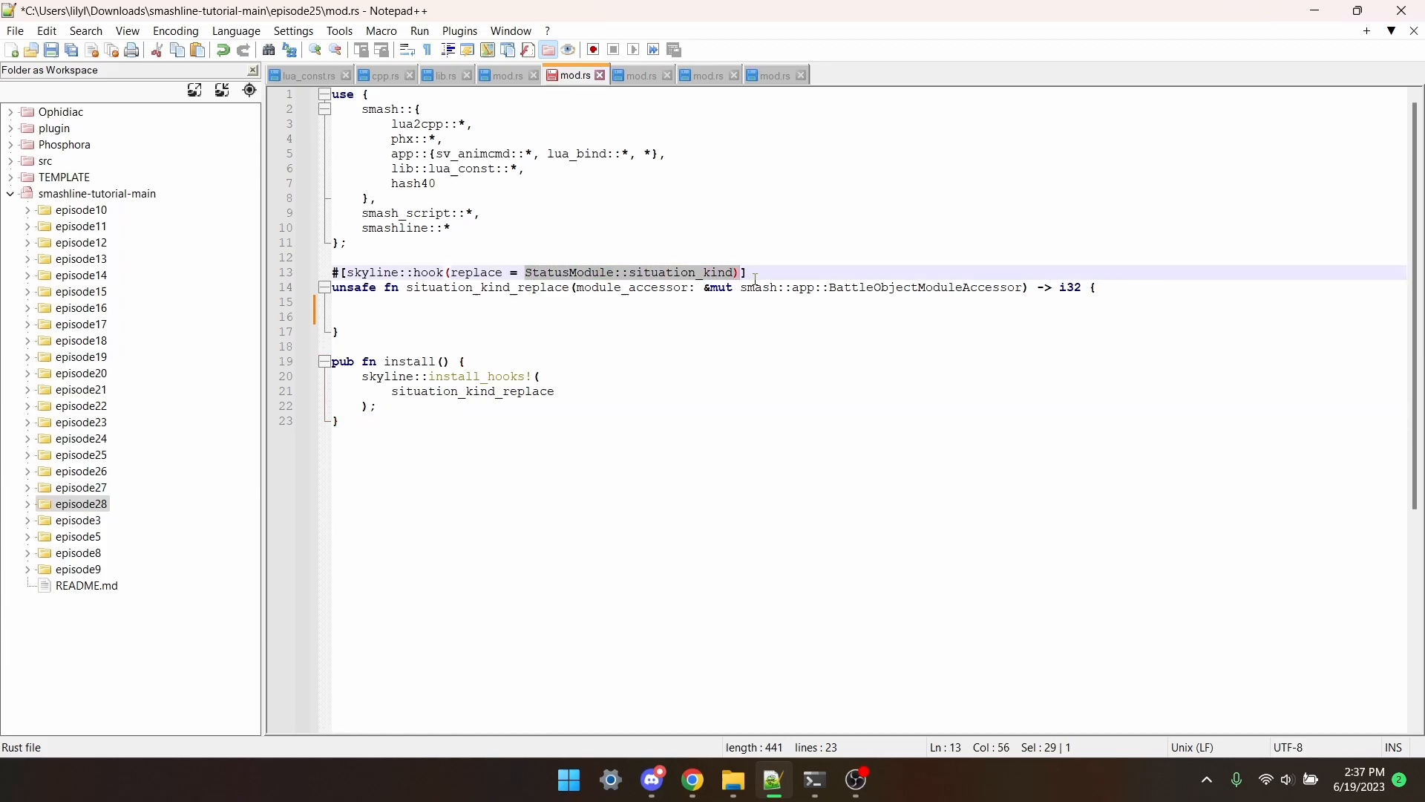
mouse_move(582, 353)
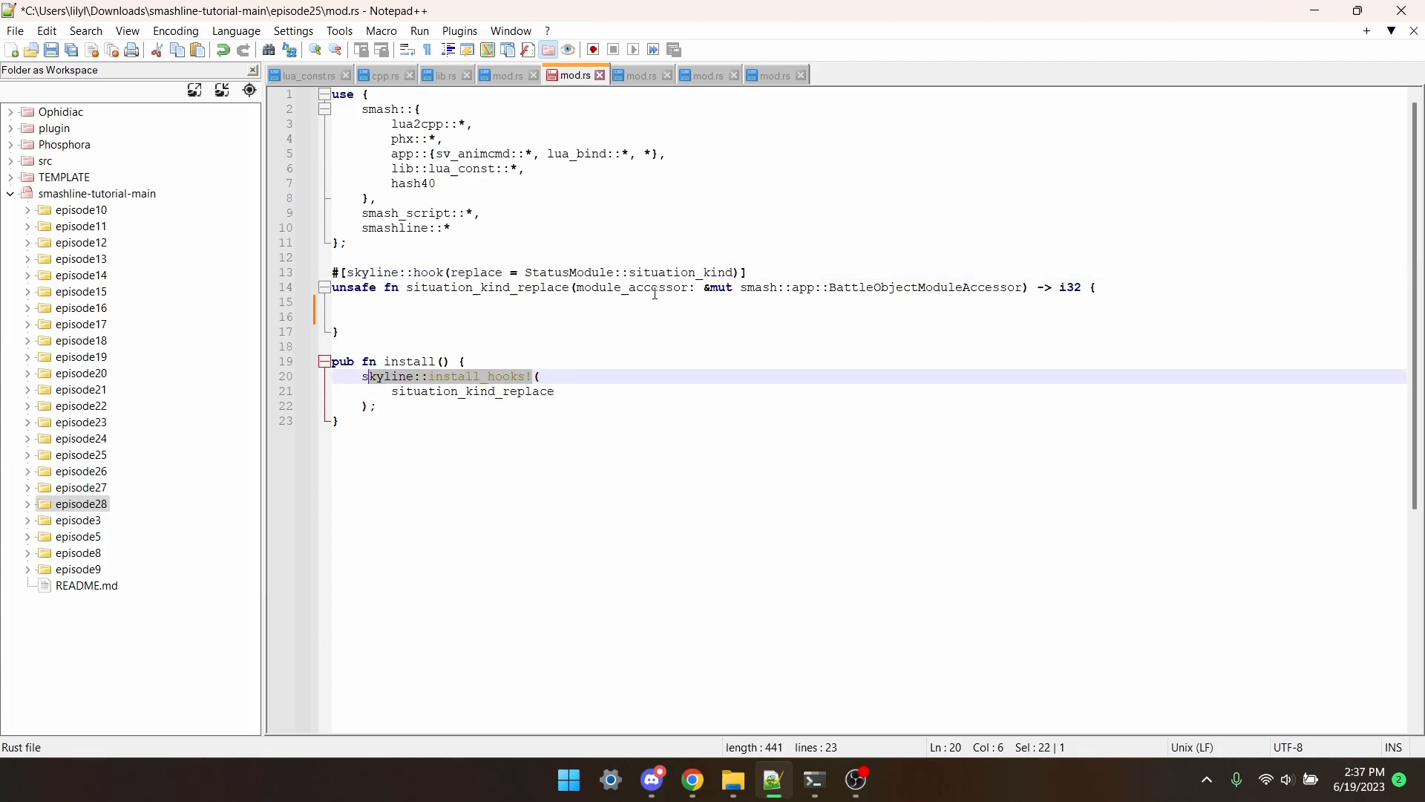
Write if PostureModule::pos_x(module_accessor) < 0.0 { return *SITUATION_KIND_GROUND; } in the hook body.
left_click(675, 331)
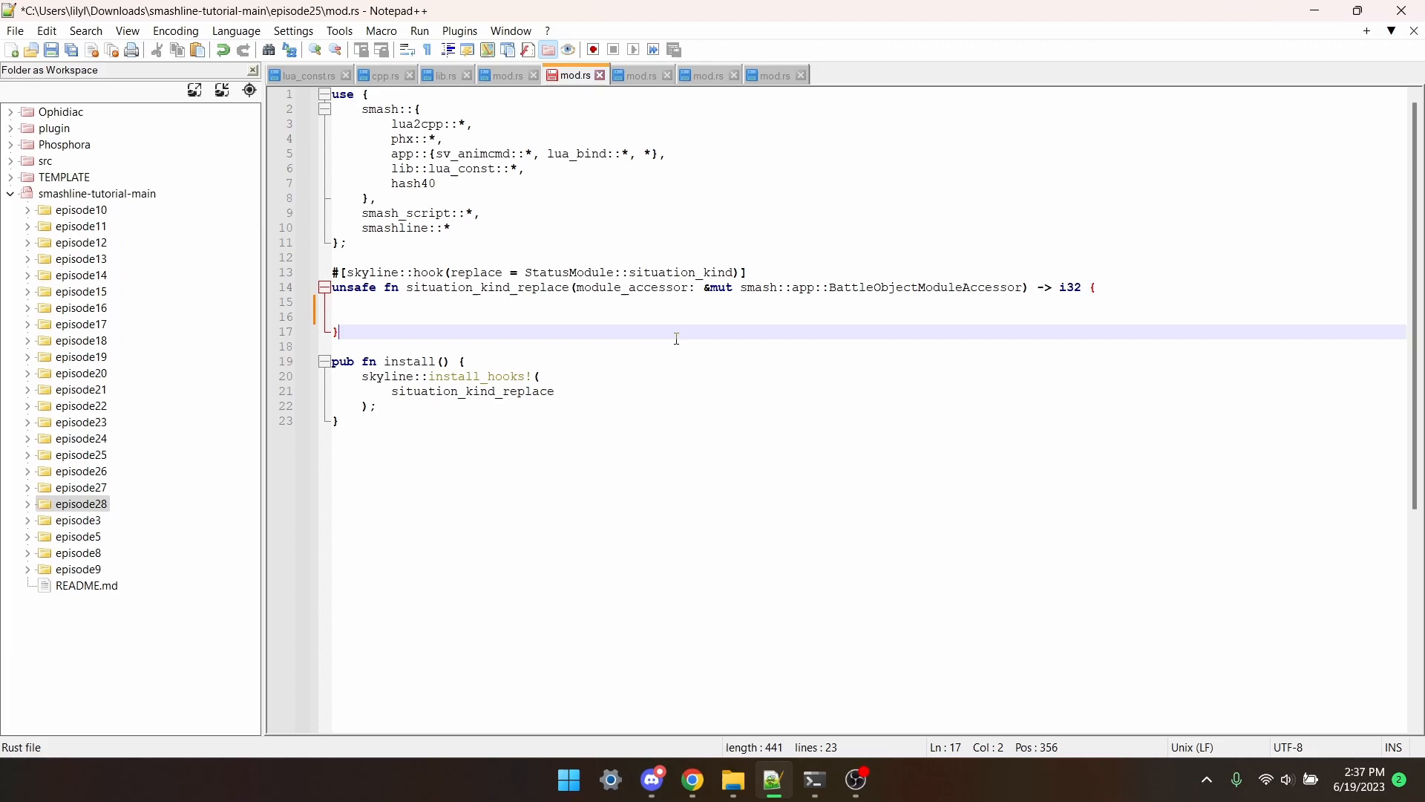
type("if PostureModule::pos_x(module_accessor) < 0.0 {")
type("}")
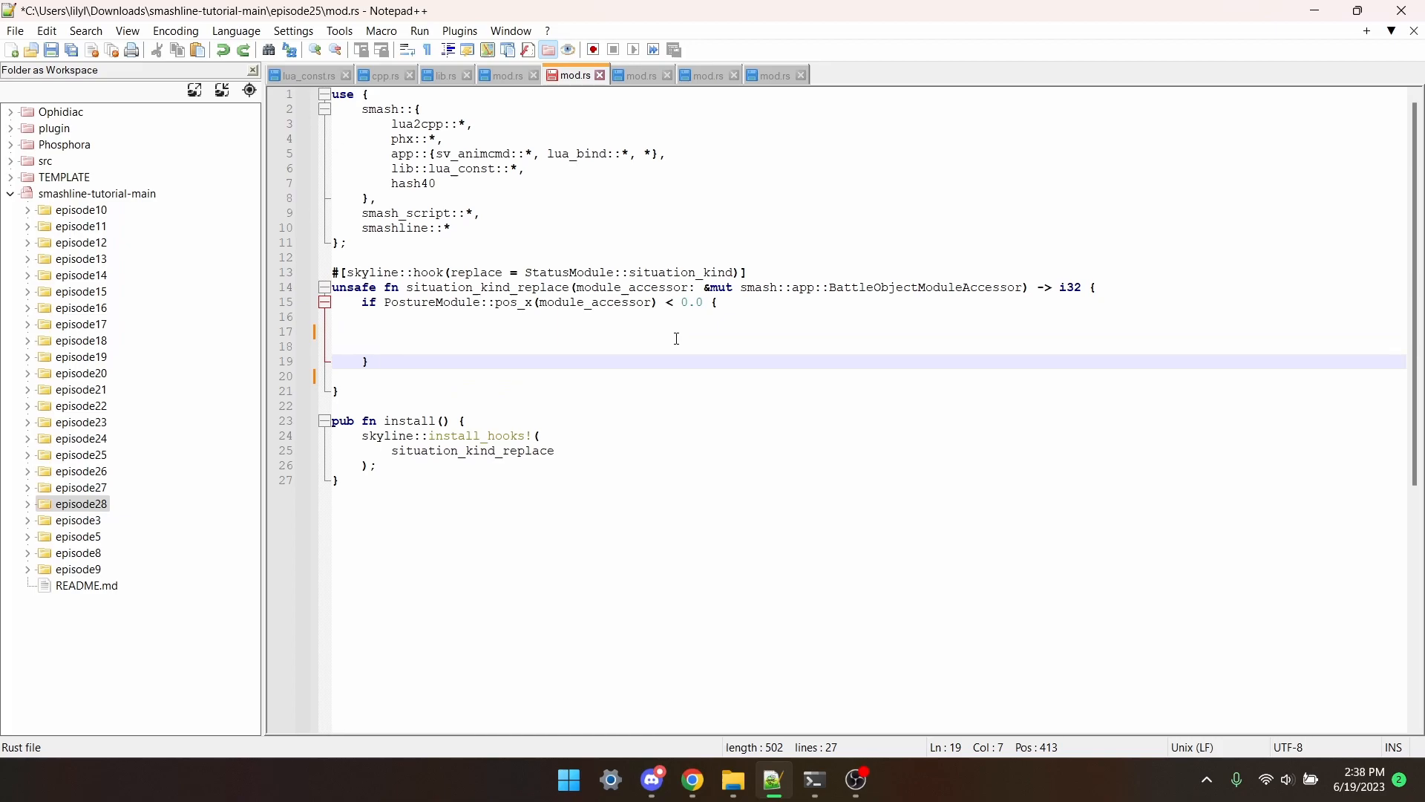
type("return *SITUATION_KIND_GROUND;")
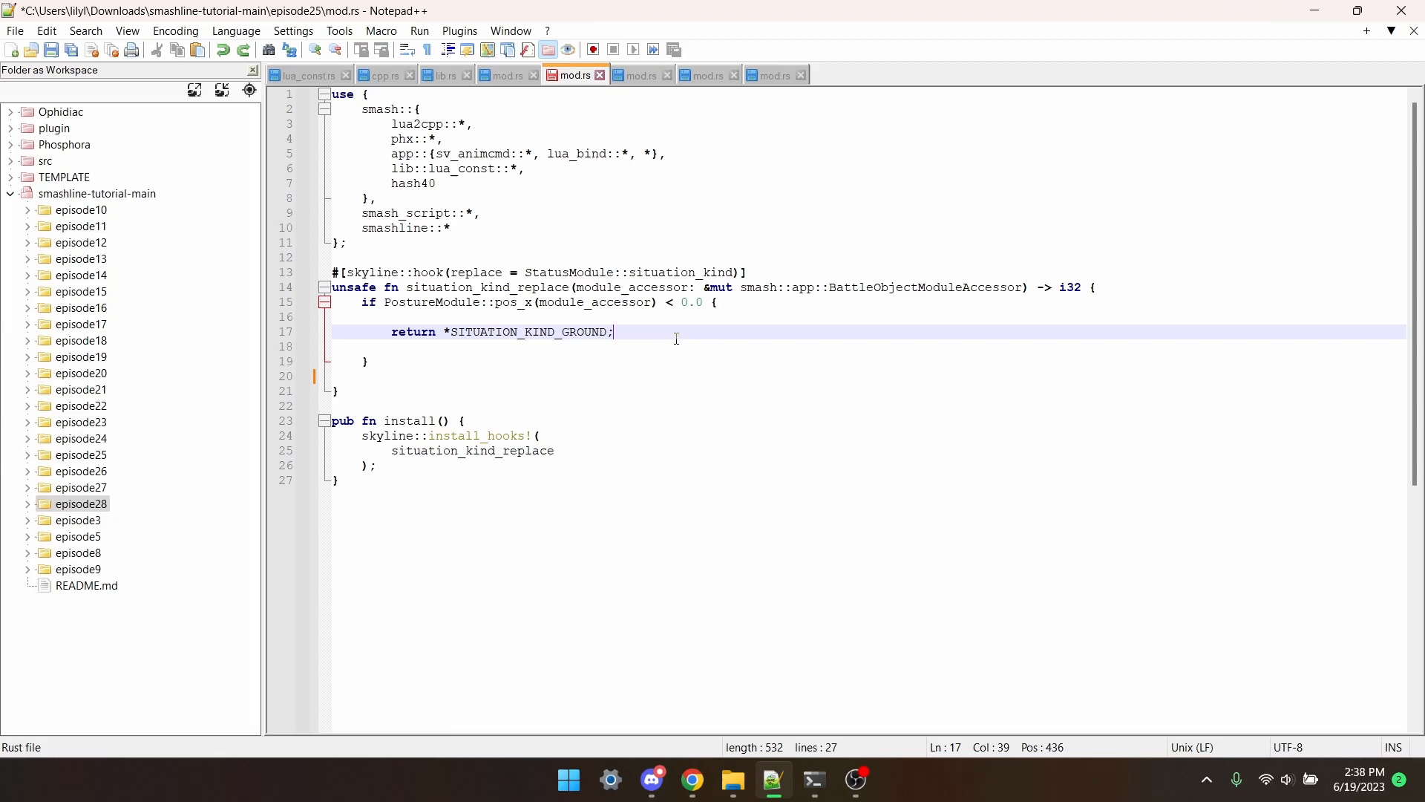
End the hook with original!()(module_accessor) and check module_accessor matches the signature parameter.
type("original!()(module_accessor)")
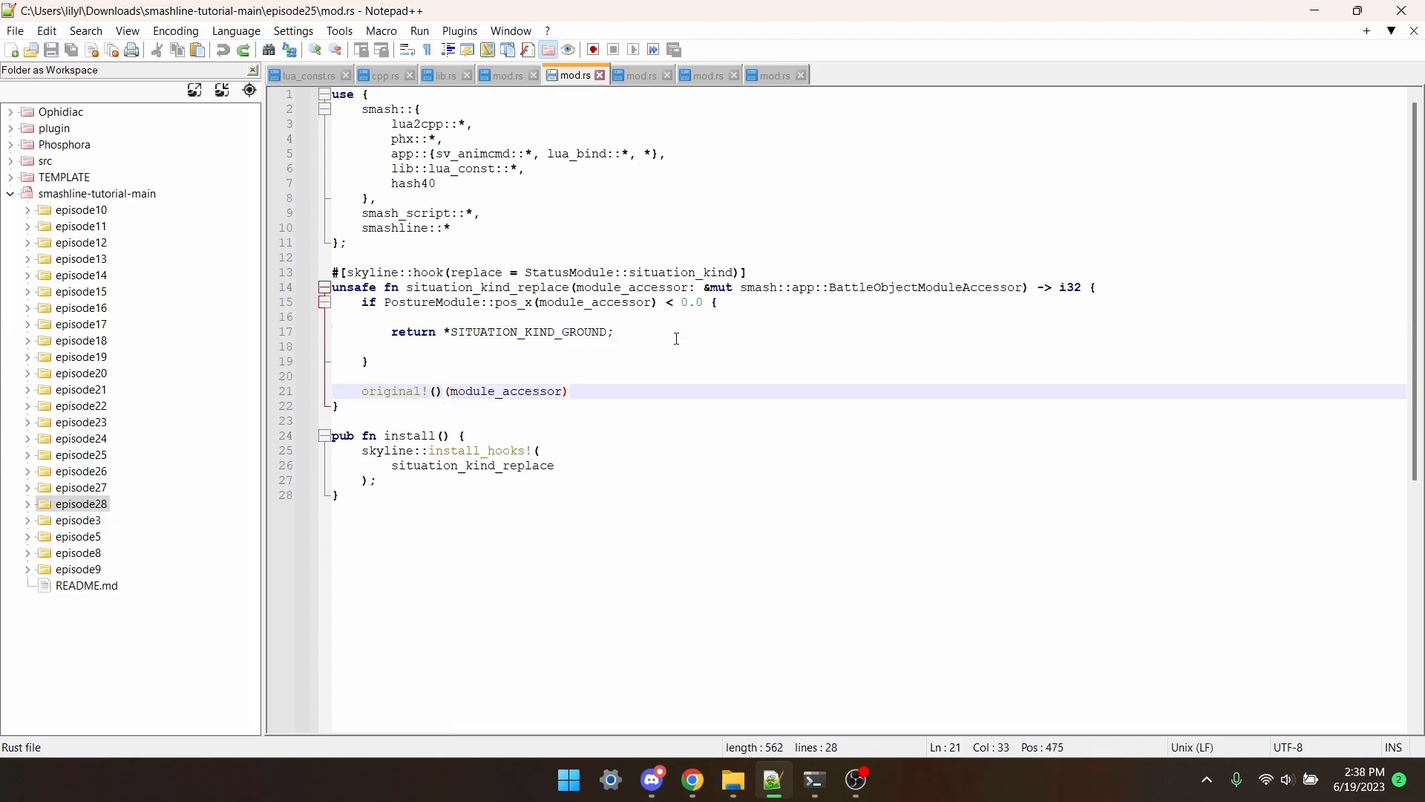
double_click(505, 390)
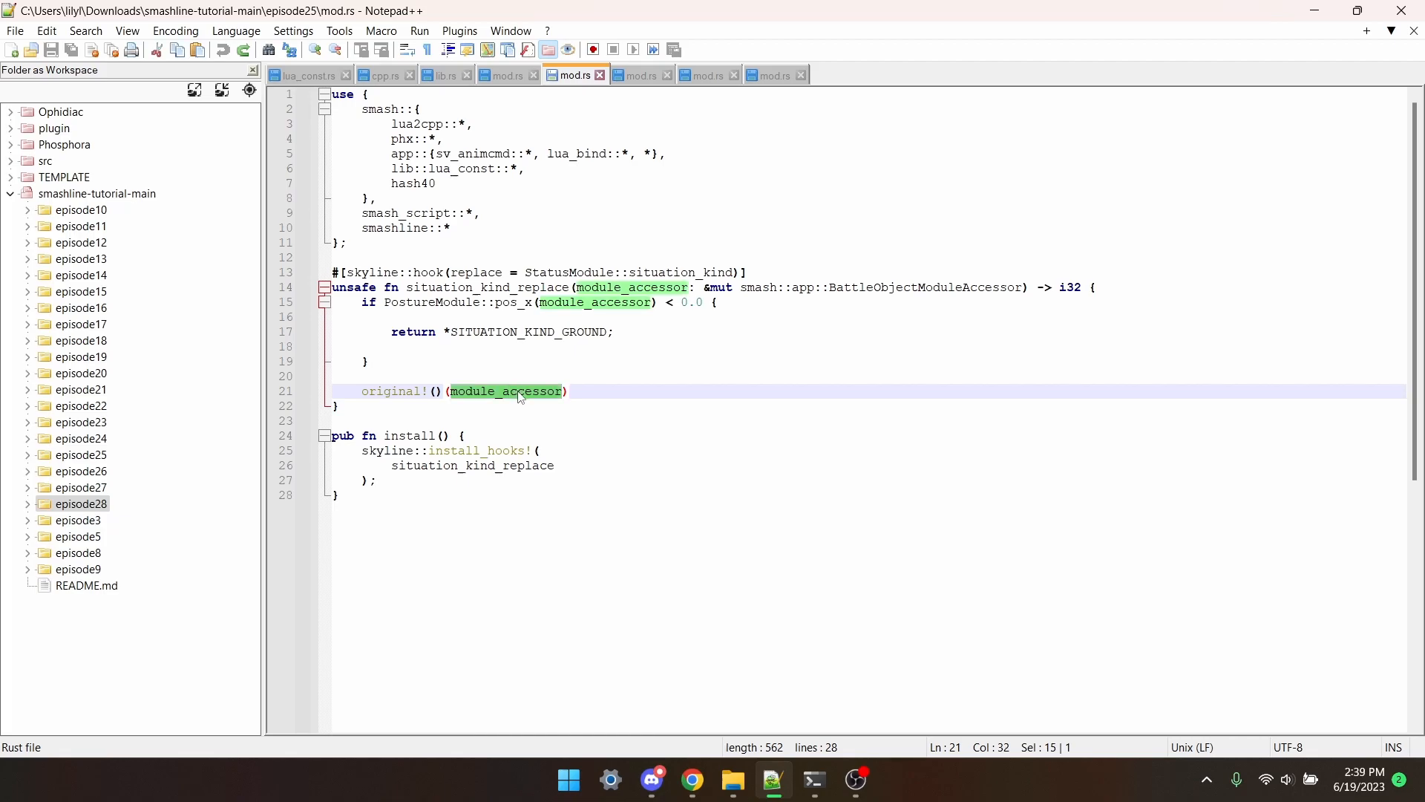
left_click(623, 287)
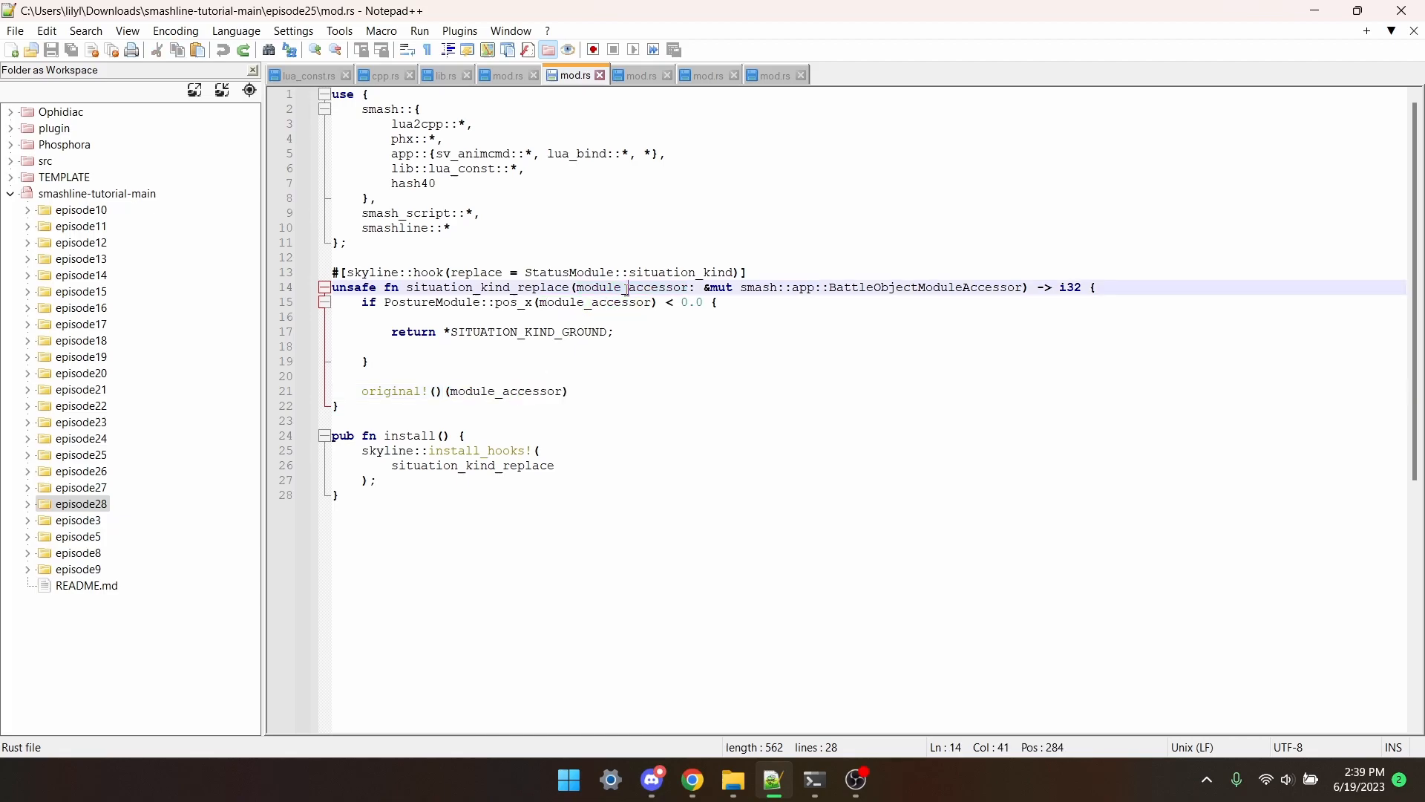
double_click(629, 286)
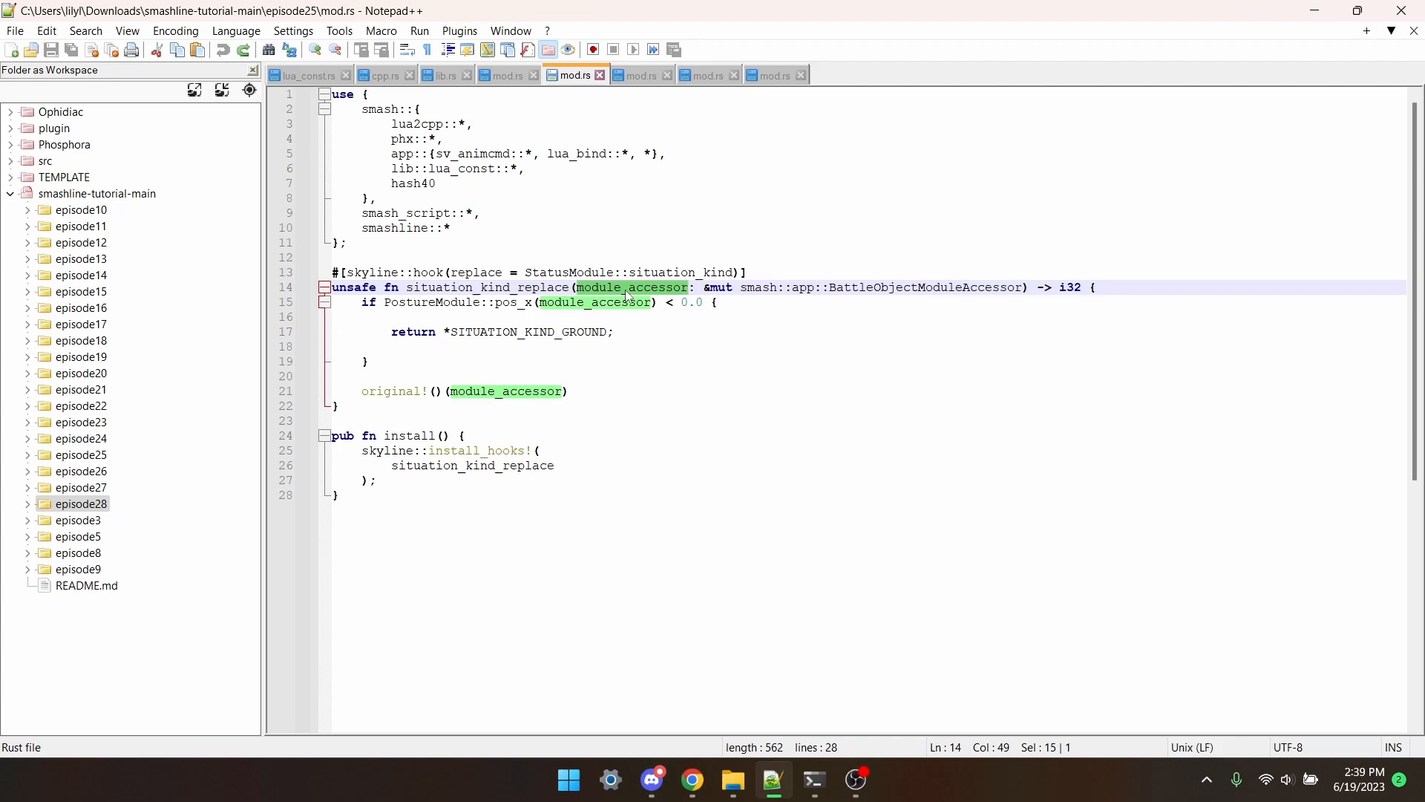
mouse_move(632, 389)
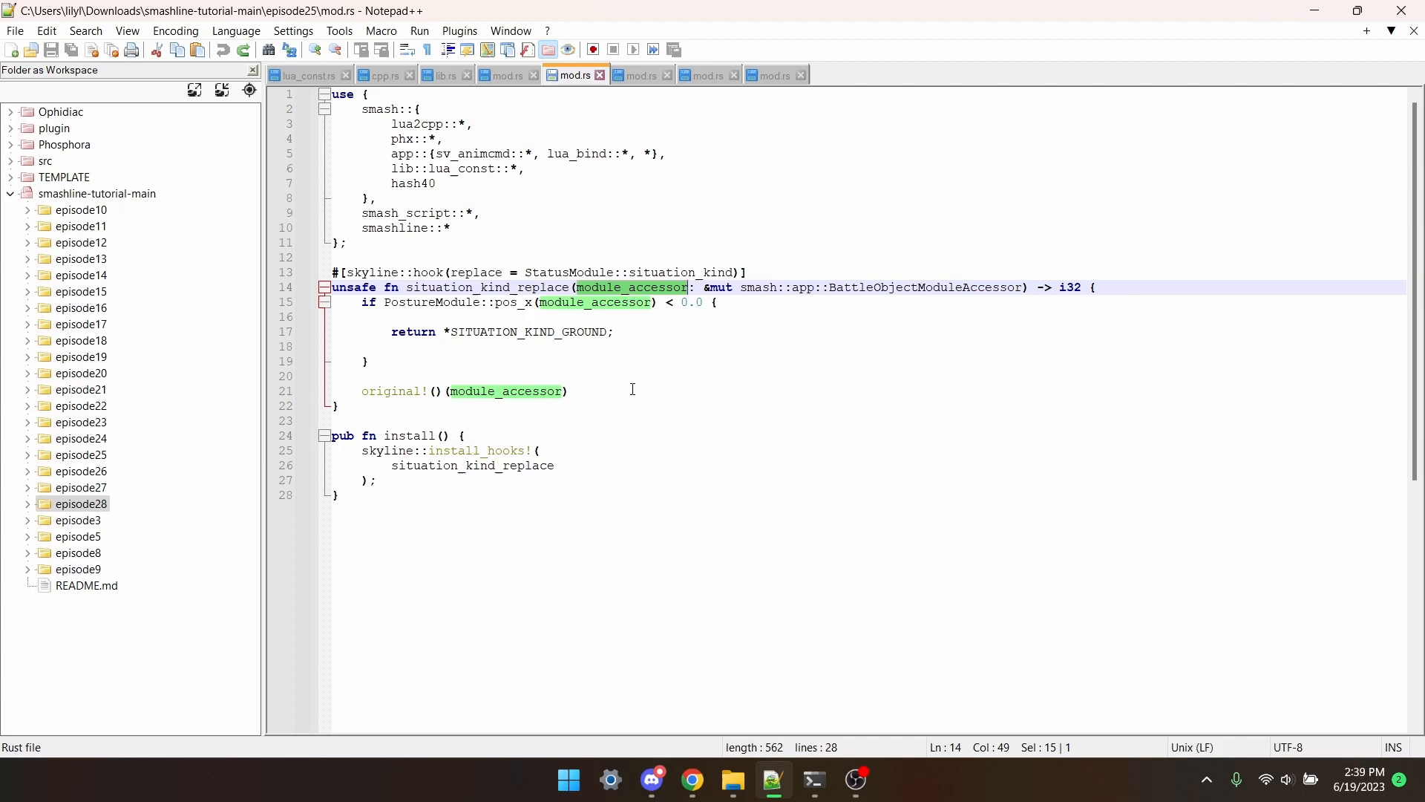